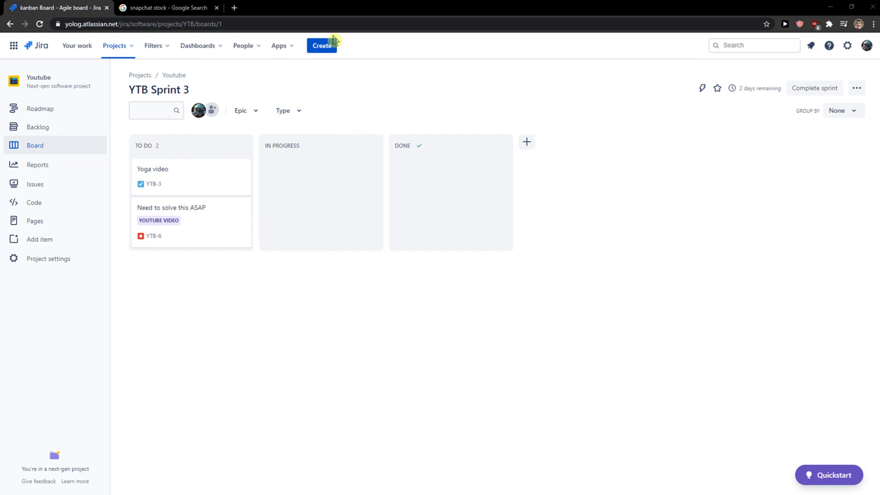
Reach the Bulk create CSV setup page through the Create form's Configure fields and Import issues.
click(322, 45)
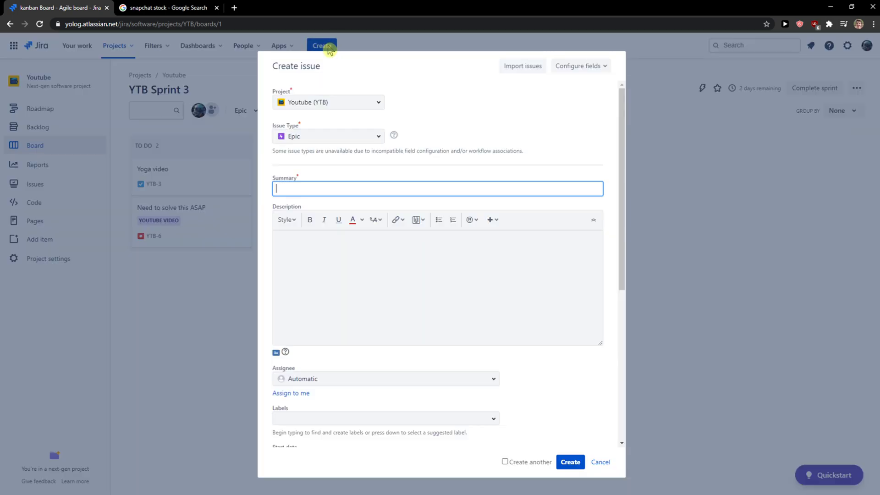
click(578, 66)
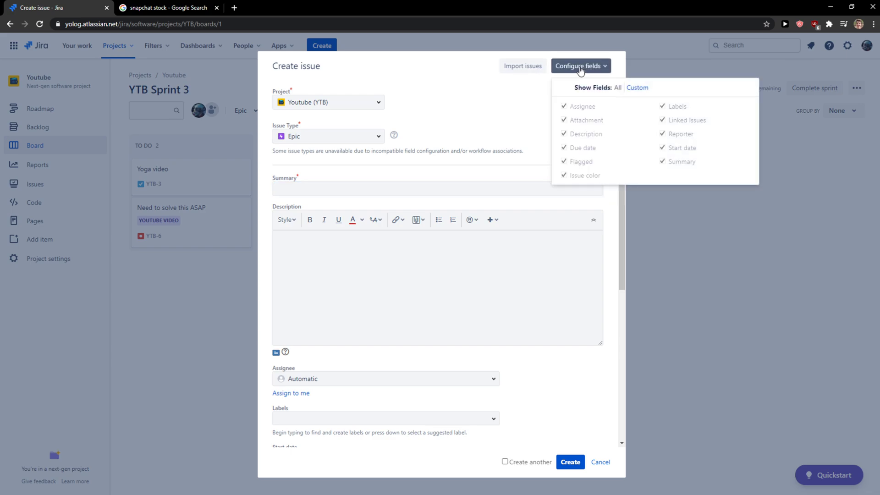
click(521, 65)
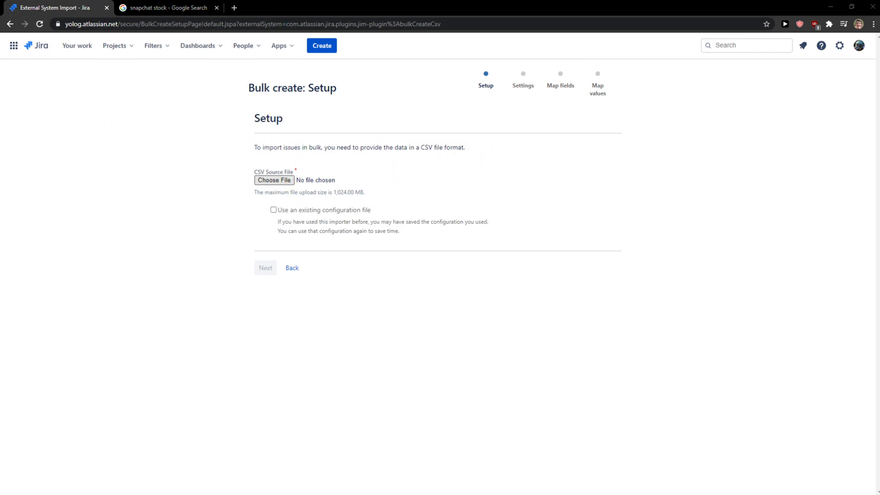
Attach ChartOfAccounts.csv as the import source file and move past setup.
click(274, 181)
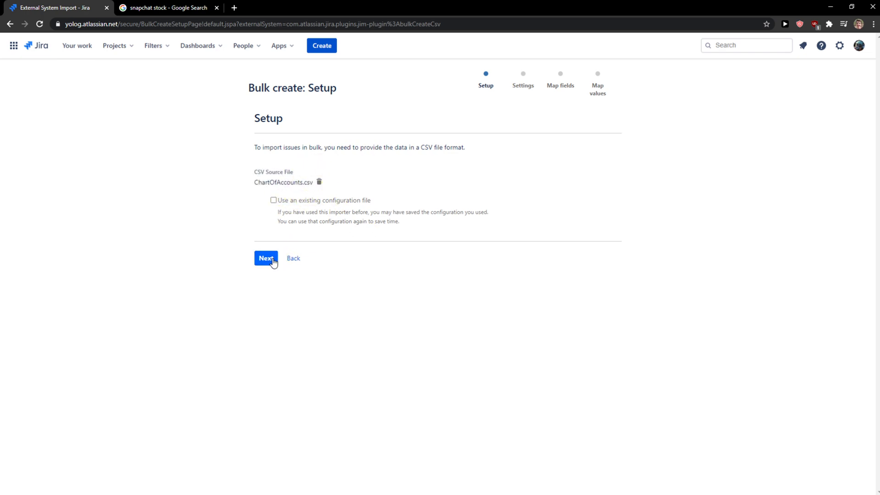
click(265, 258)
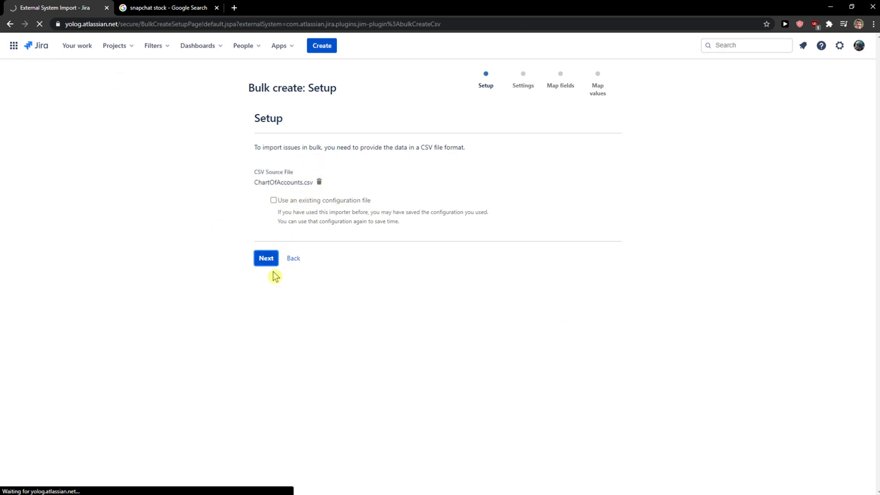
Import into the Youtube project, keeping UTF-8 and the default date format.
click(265, 258)
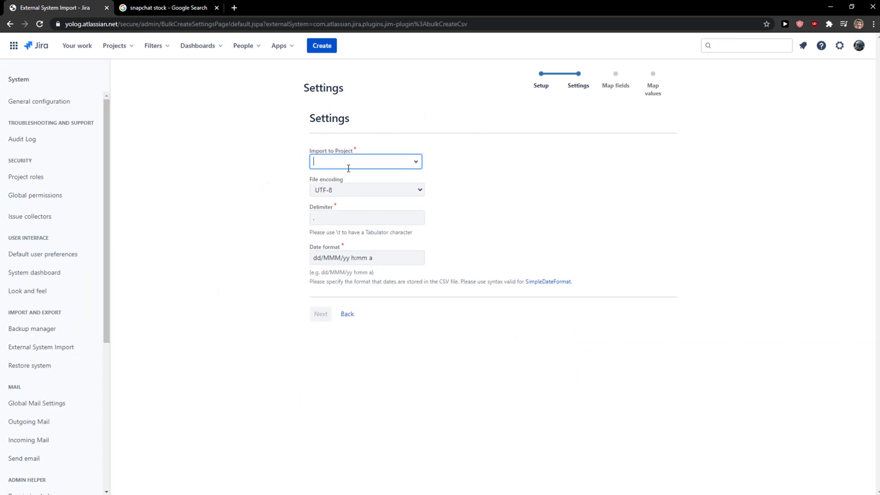
click(365, 162)
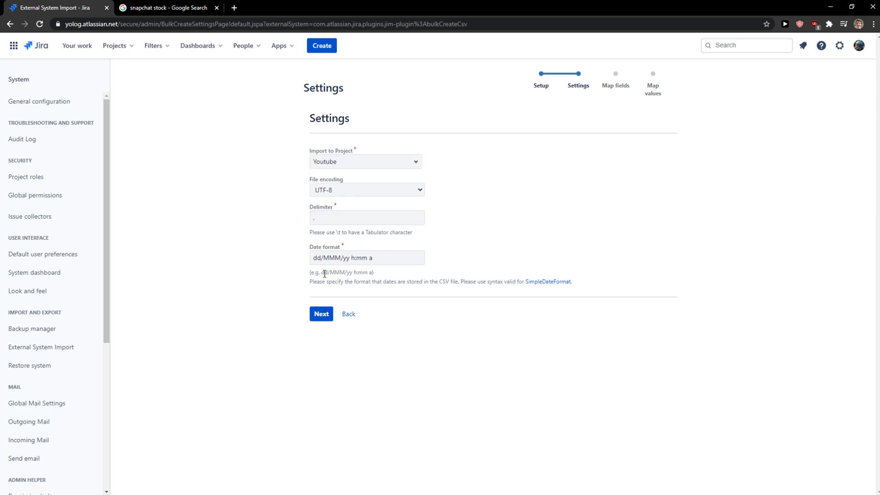
click(321, 313)
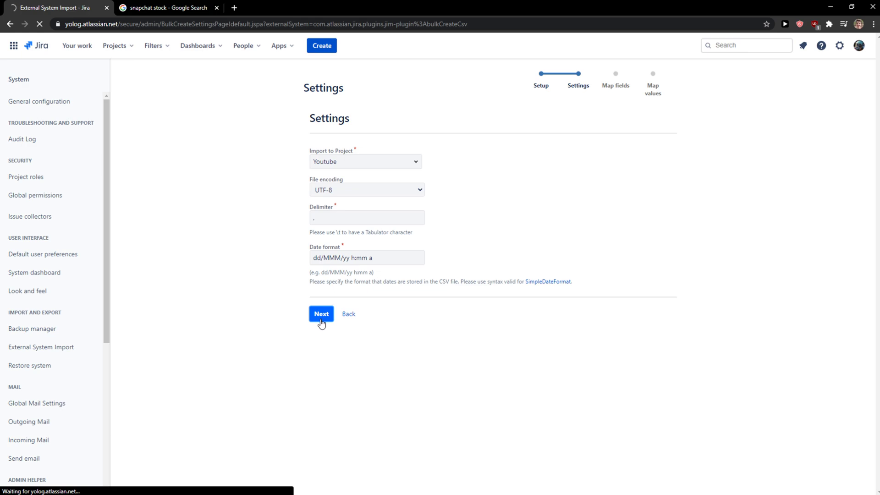
click(320, 313)
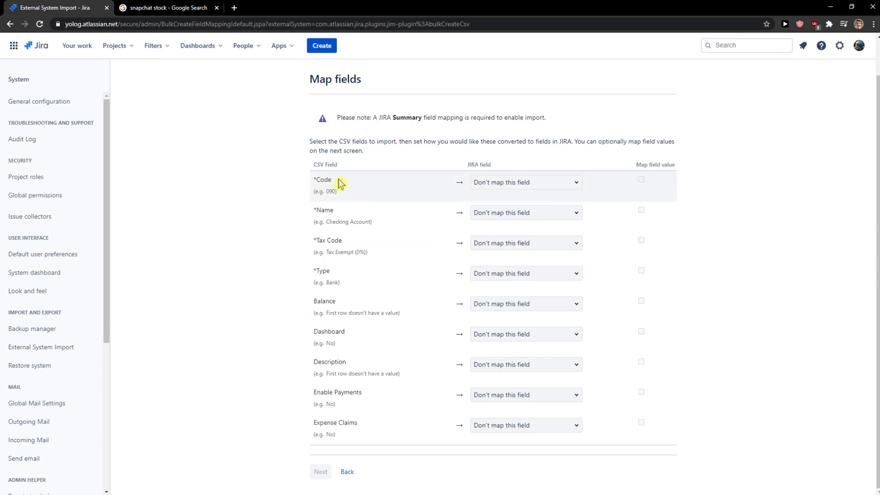
Browse the available Jira fields for the Code and Name columns without mapping either.
click(524, 182)
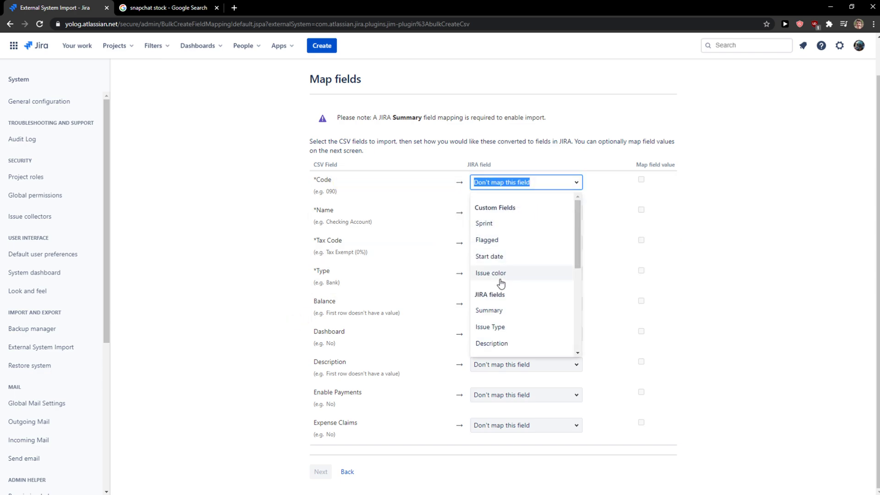
click(300, 318)
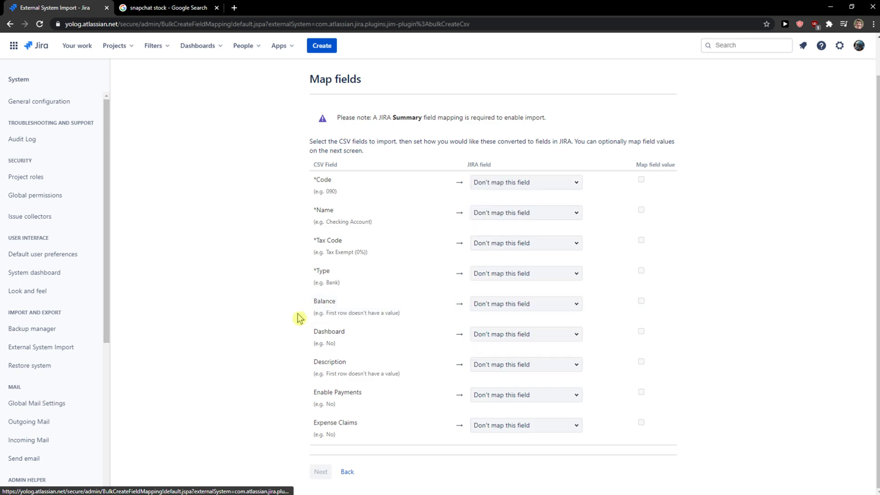
click(523, 242)
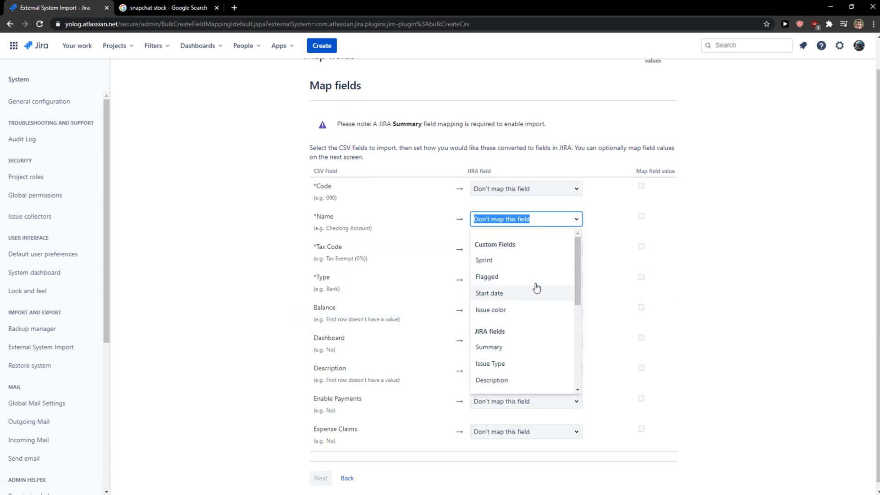
click(484, 260)
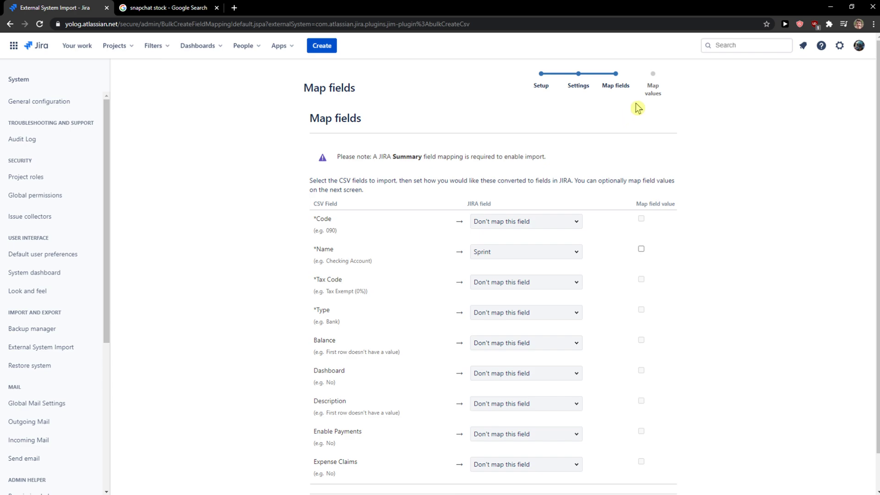
scroll(down, 3)
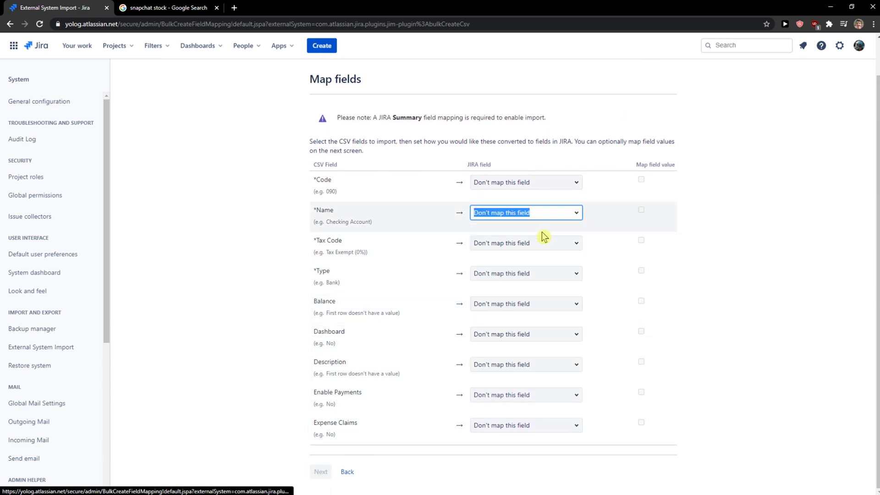
click(525, 392)
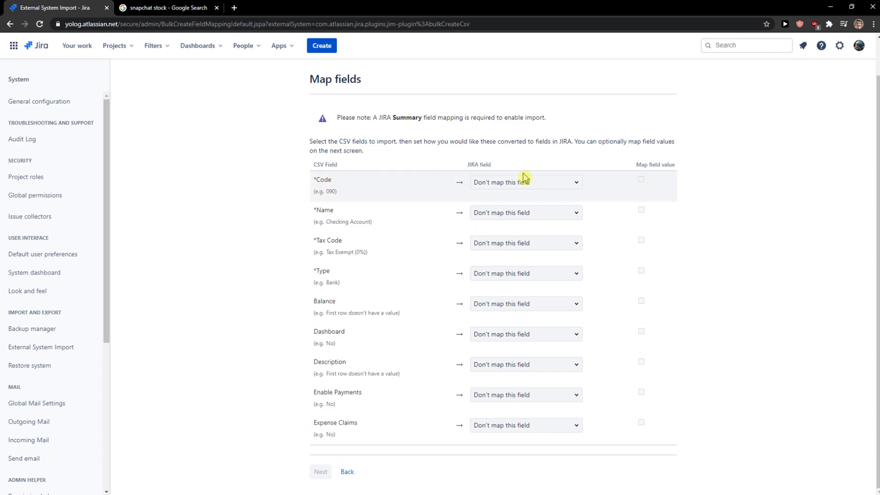
Map the Code column to Summary, leave other columns unmapped, and advance to value mapping.
click(525, 182)
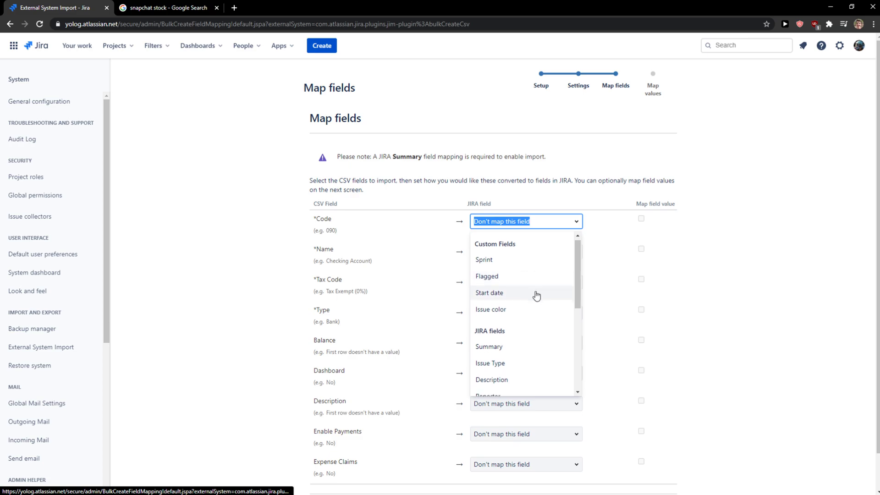
click(489, 347)
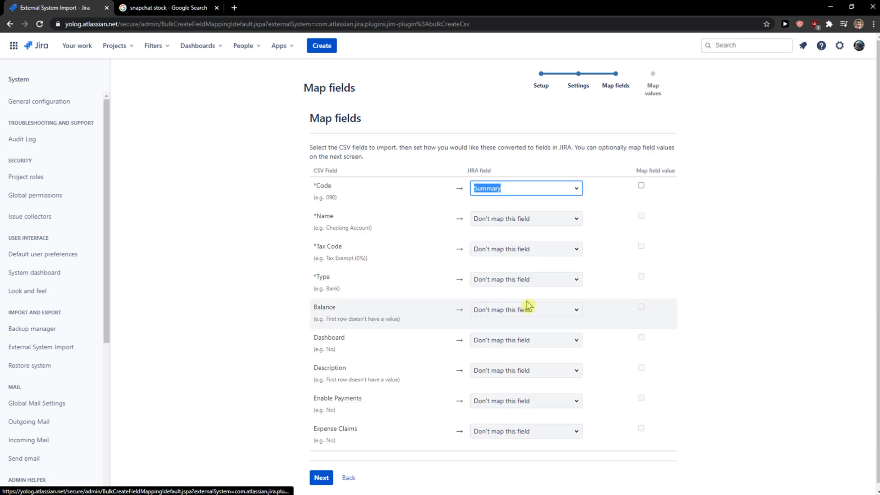
click(321, 478)
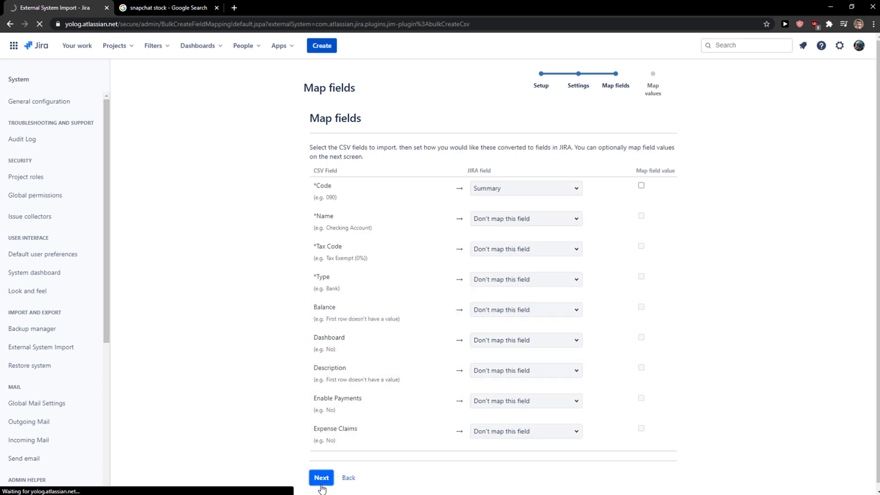
click(321, 477)
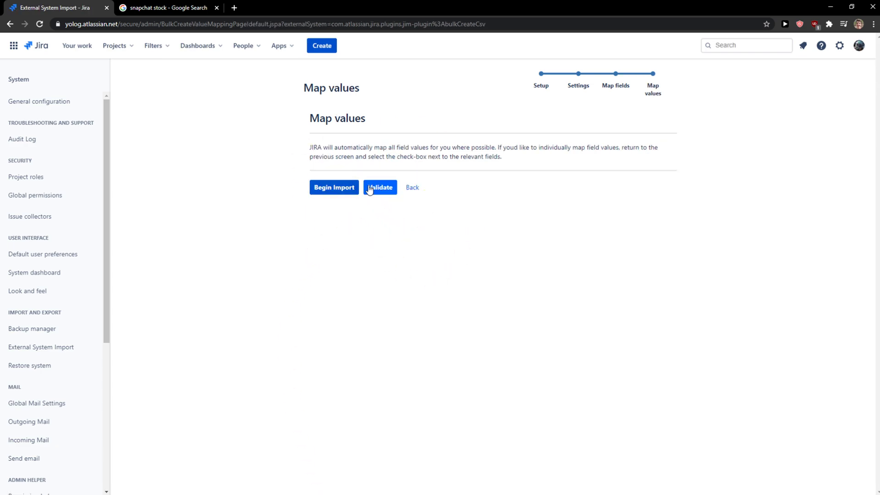
Run the Validate check on the ChartOfAccounts.csv import from Map values.
click(380, 187)
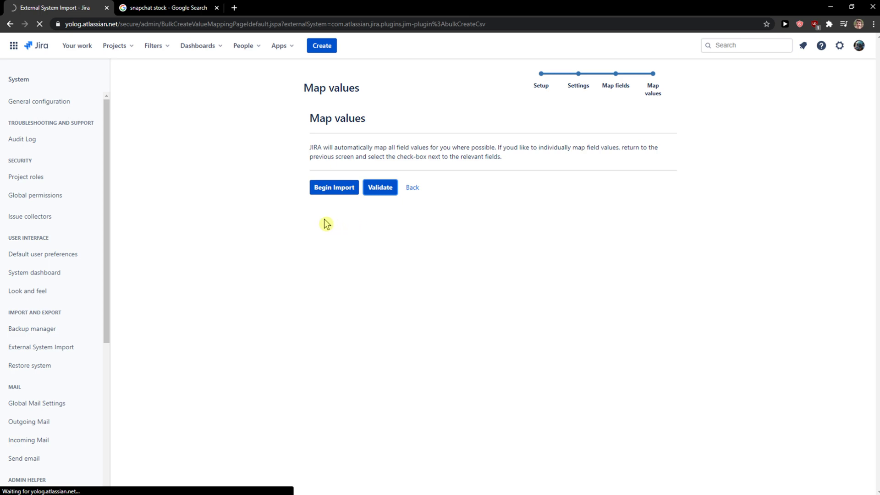
click(380, 187)
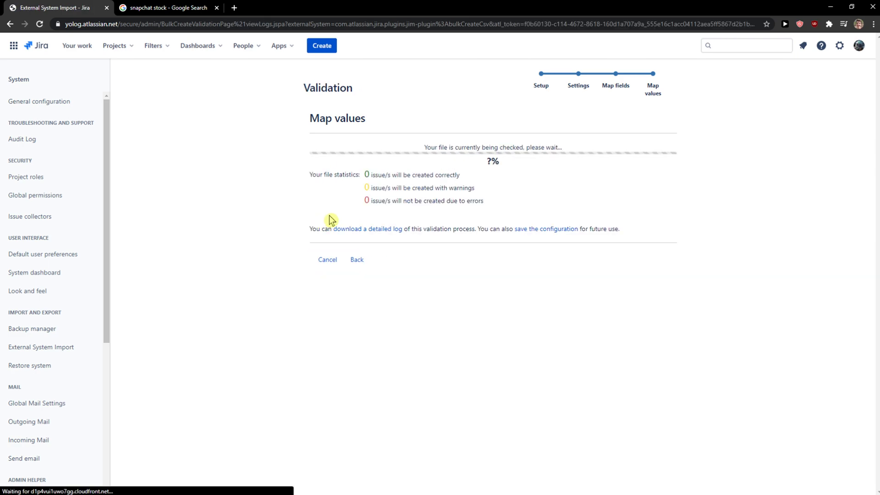